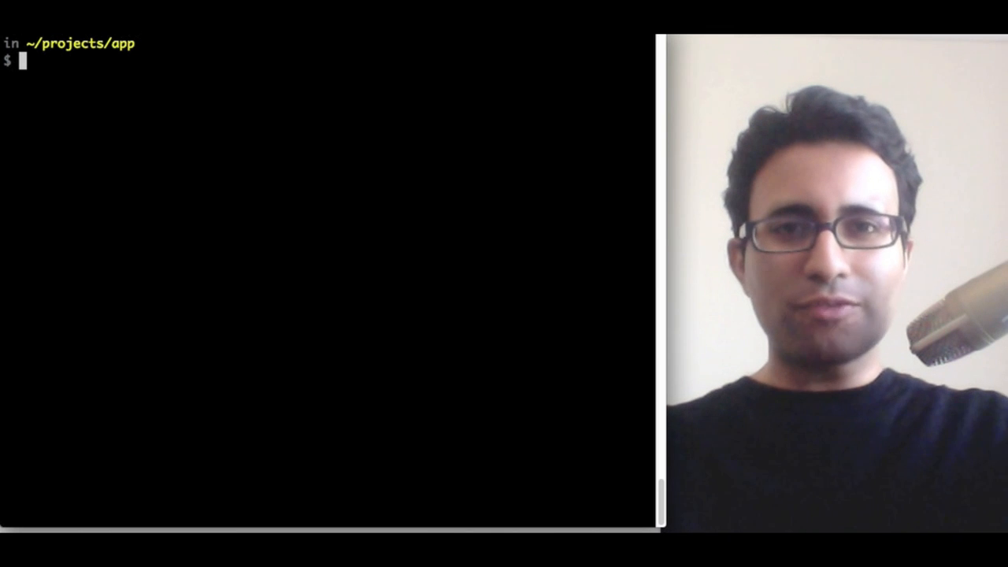
- Run 'yeoman init' in ~/projects/app, accepting the setup questions, then begin 'yeoman server'
text(yeoman init)
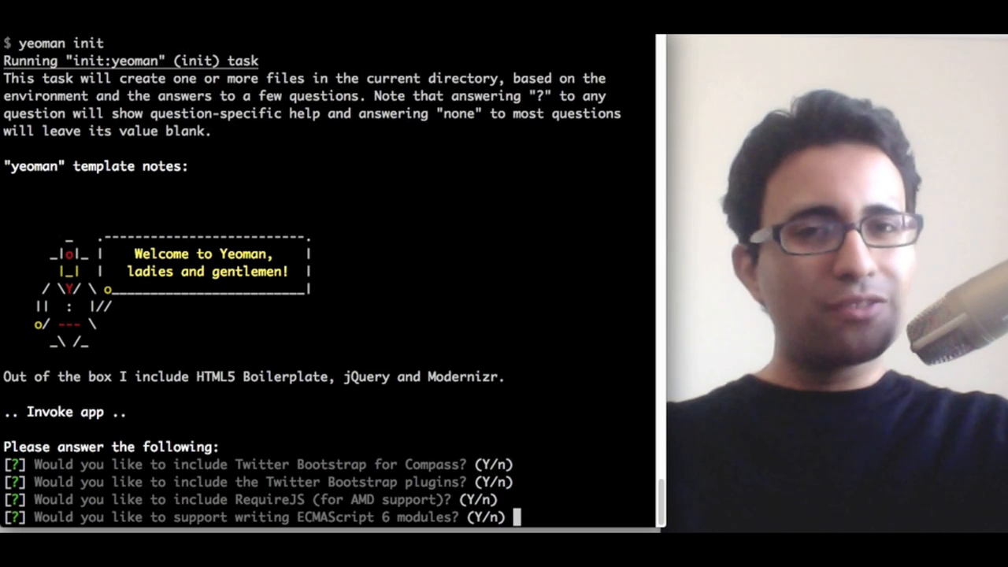
key(Return)
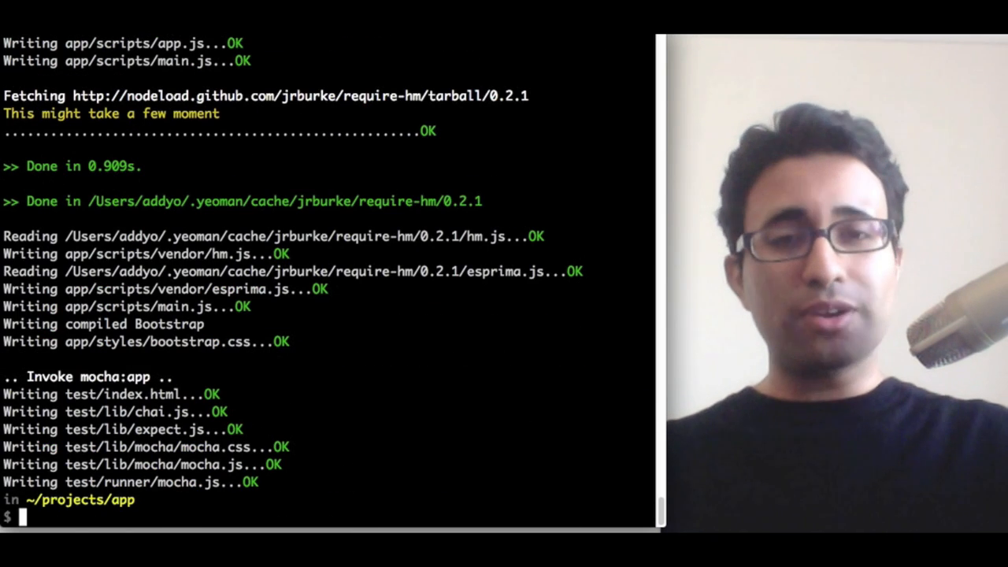
text(yeoman s)
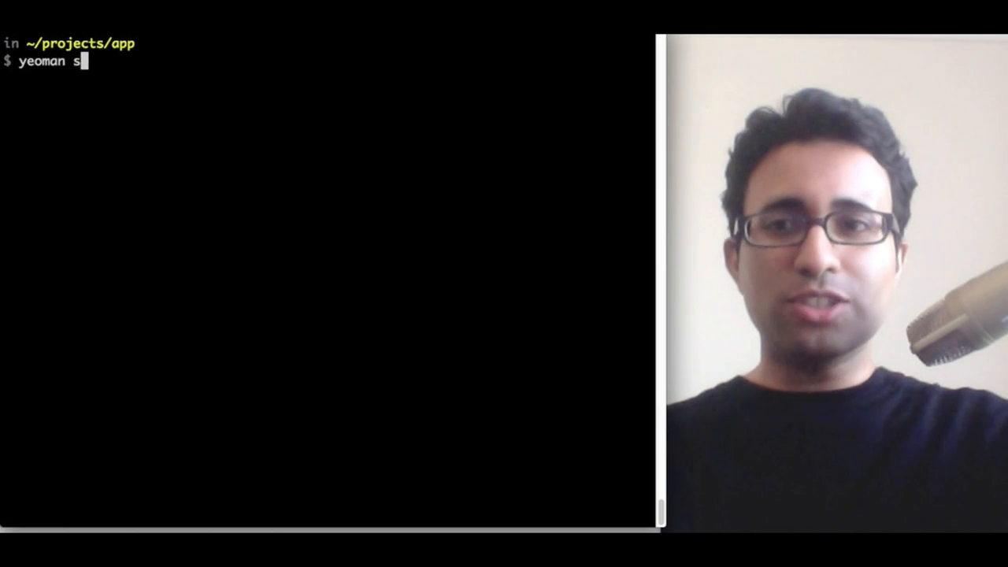
- Serve the app locally and replace the h1 text 'Cheerio' with 'Hooray' in index.html
text(erver)
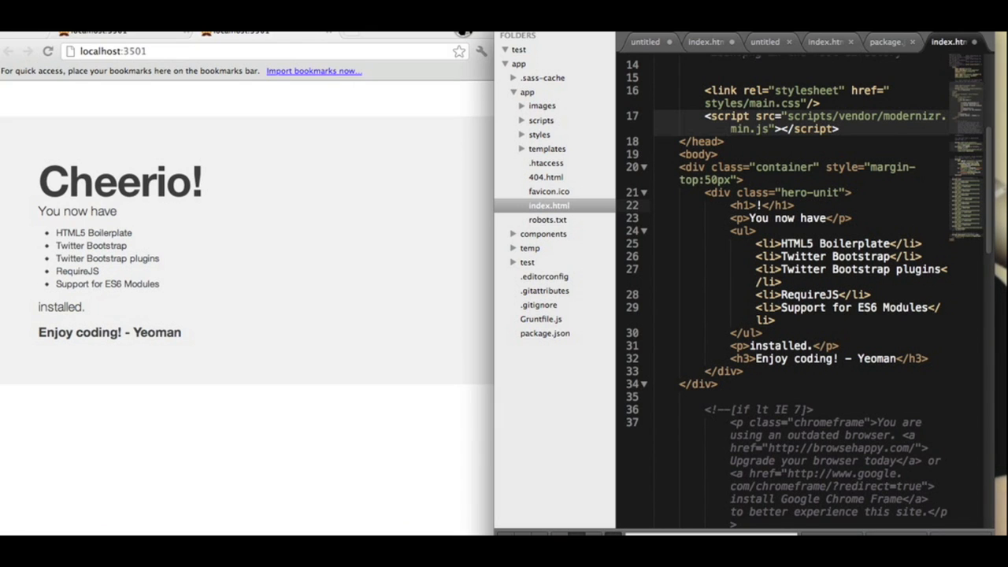
text(Hooray)
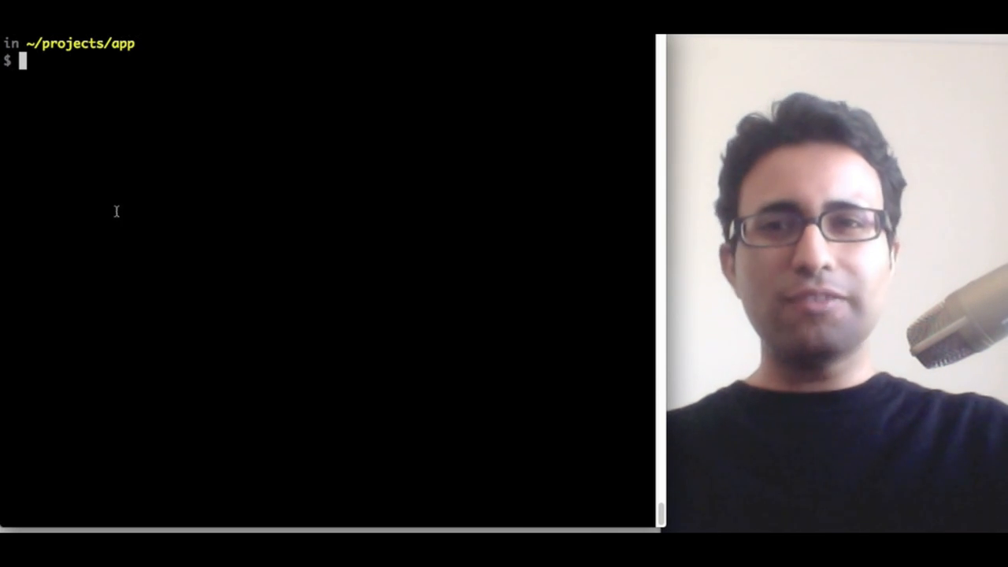
- Run 'yeoman search jquery' then install the jquery-simpleweather plugin as a component
text(yeoman search jquer)
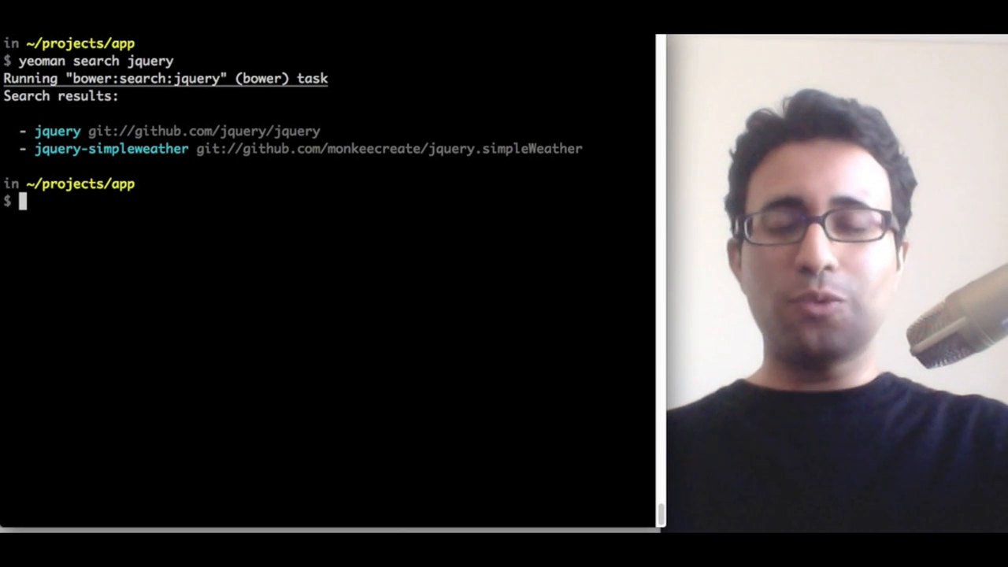
text(yeoman install)
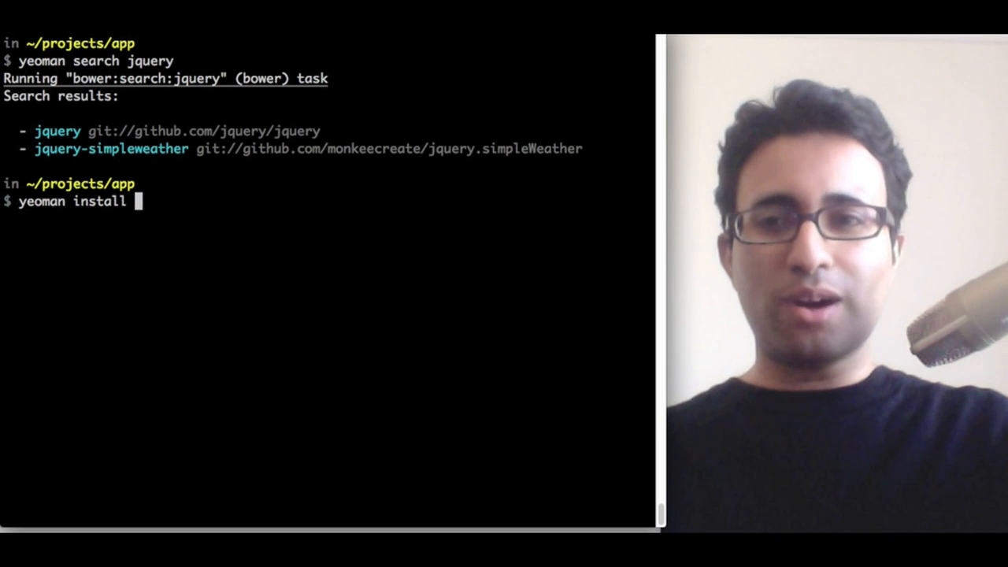
text(jquer)
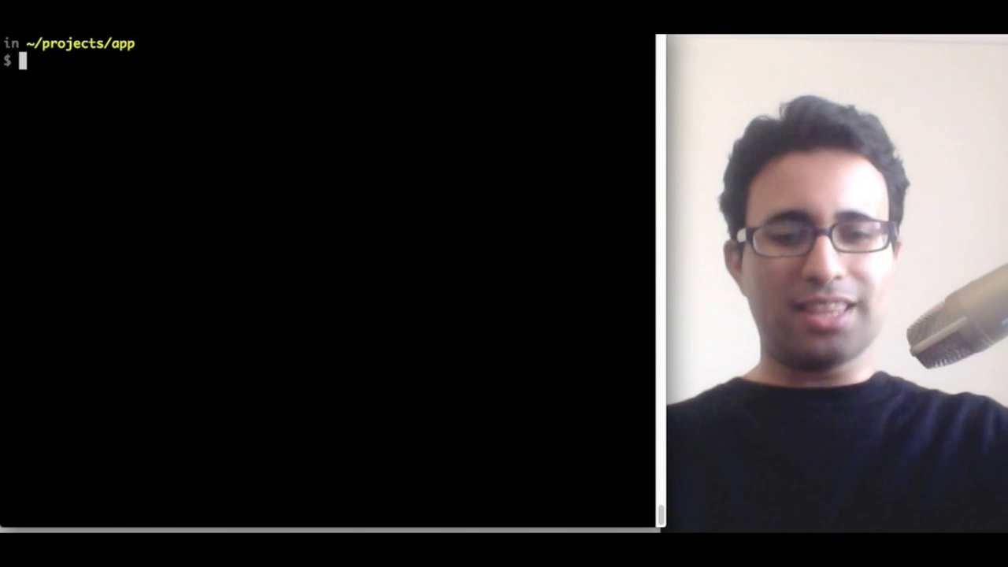
text(yeoman install h)
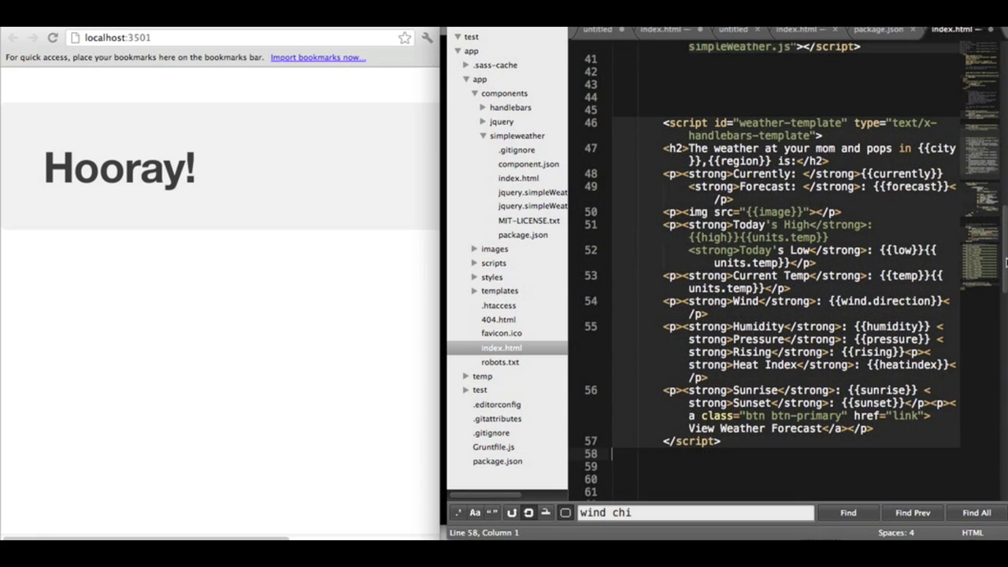
- Review the pasted weather template and $.simpleWeather script for zipcode 53081 in index.html
scroll(down, 3)
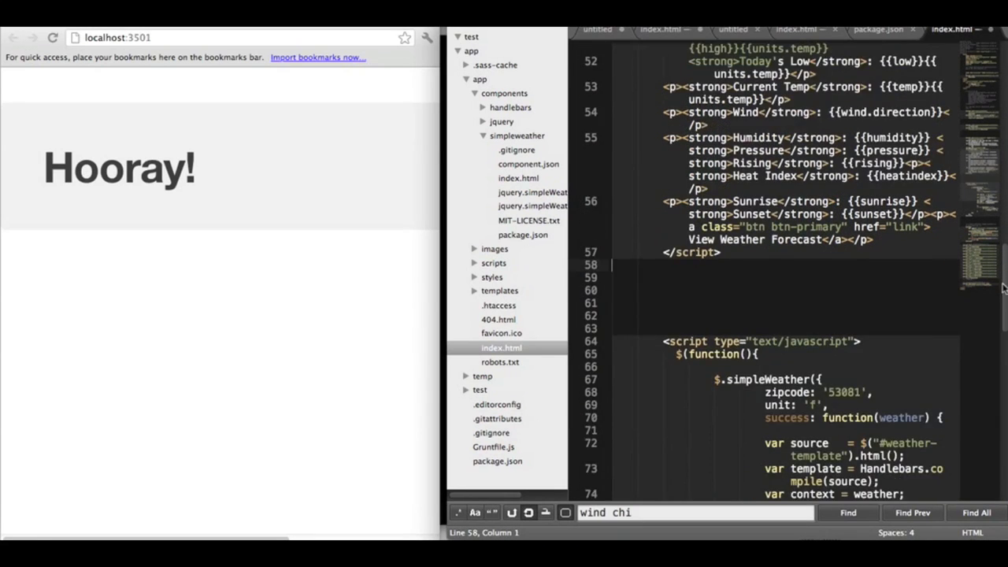
scroll(down, 3)
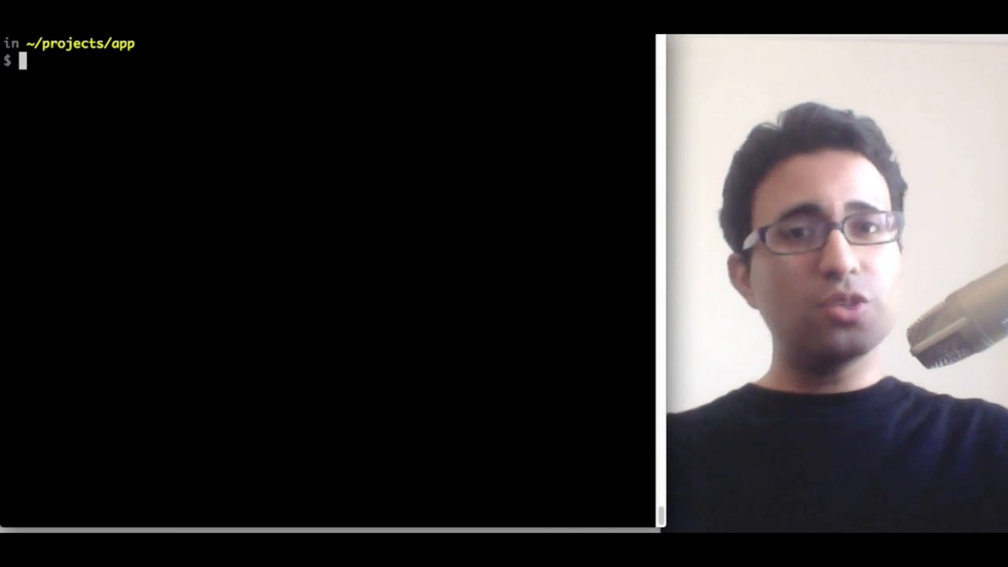
text(yeoman bu)
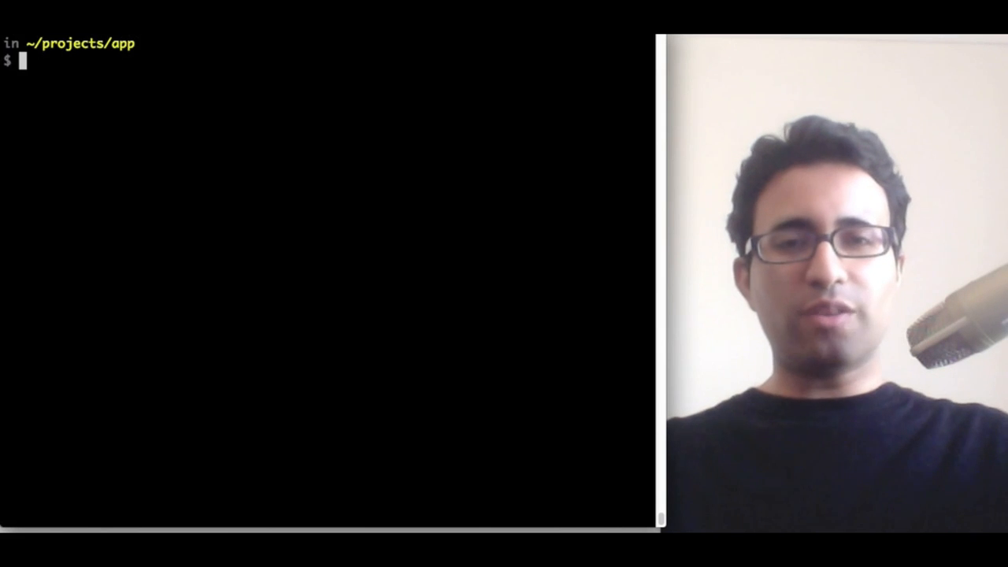
text(yeoman se)
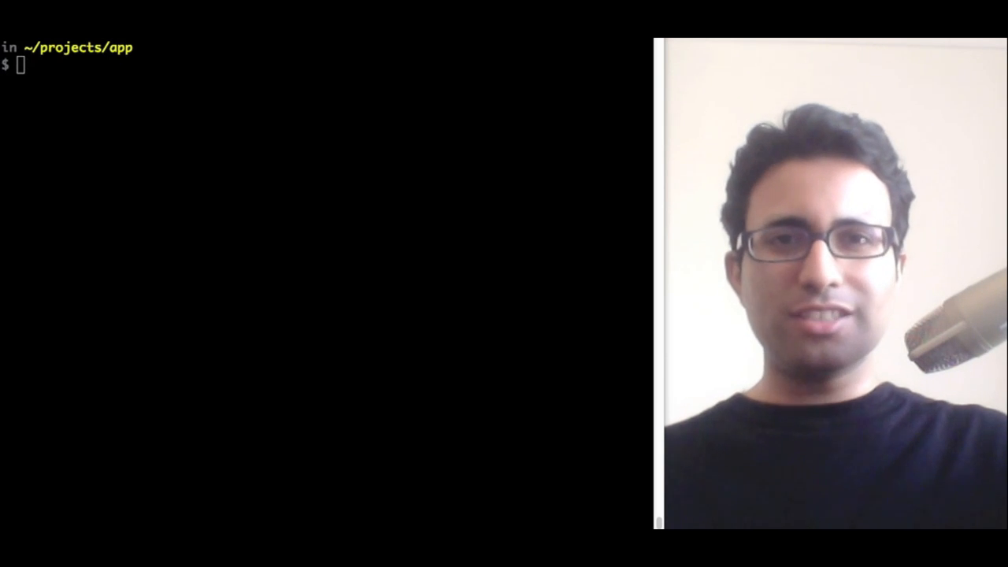
text(yeoman init --)
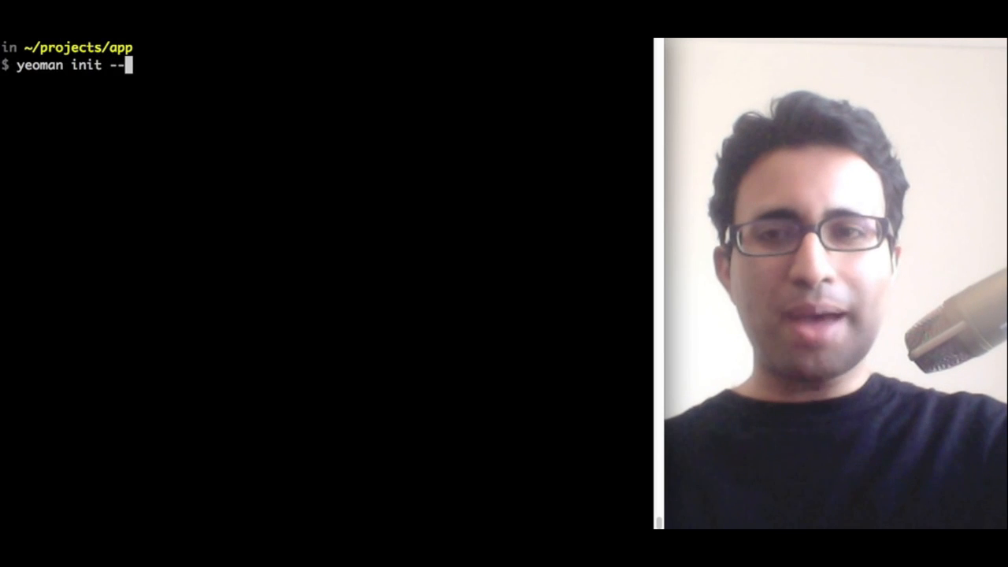
text(help)
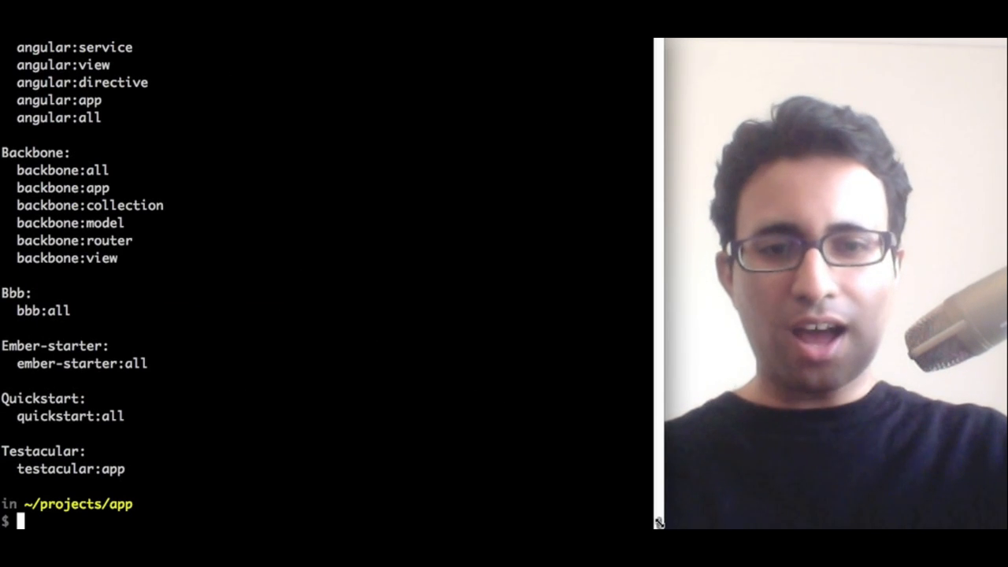
scroll(down, 3)
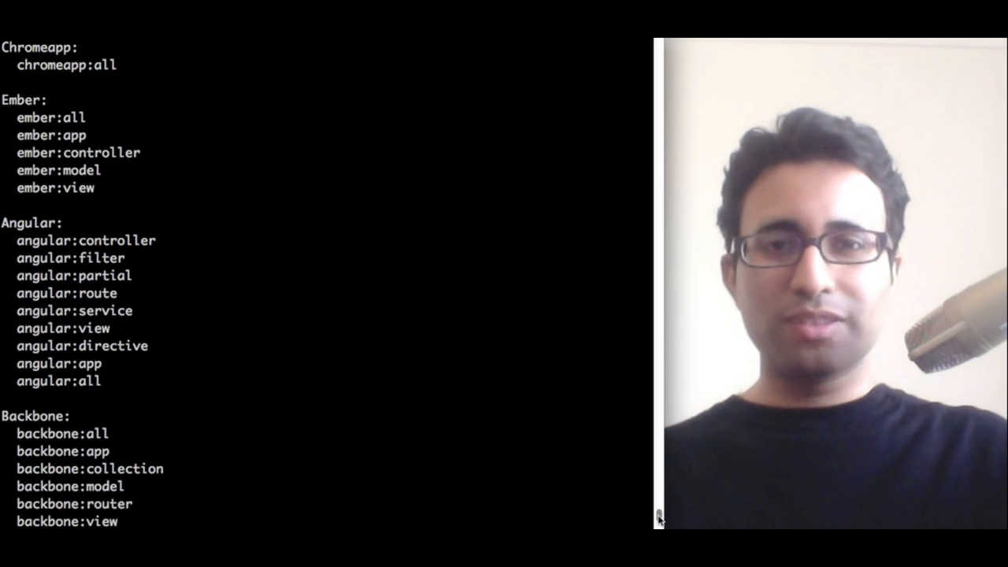
scroll(down, 3)
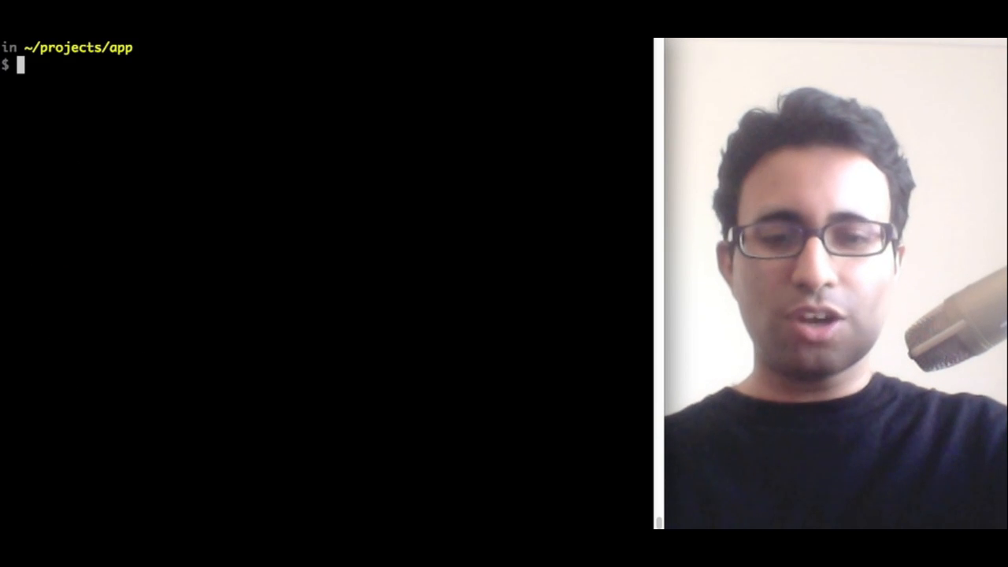
- Run 'yeoman init backbone' to generate the app's view, model, collection and router files
text(yeoman init backb)
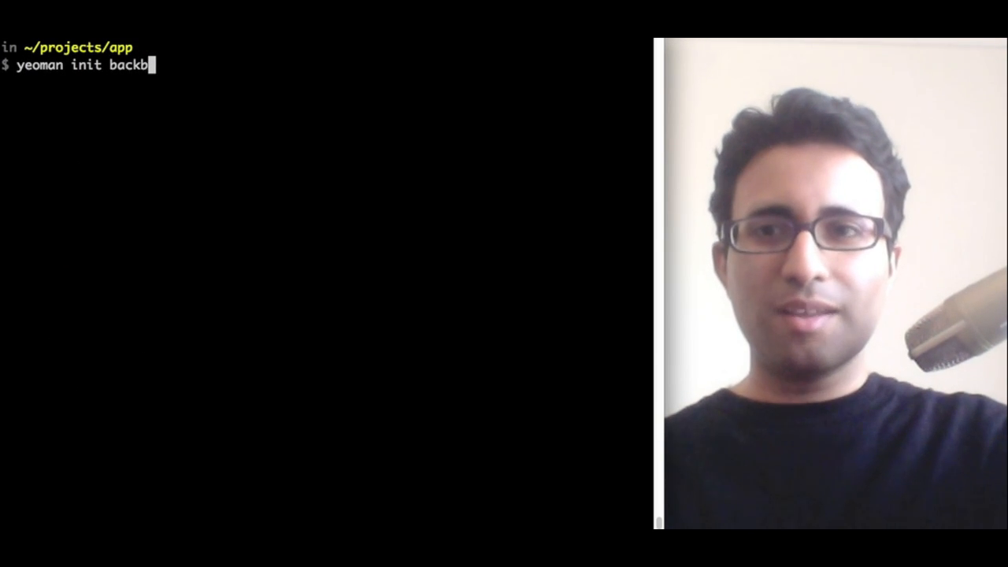
key(enter)
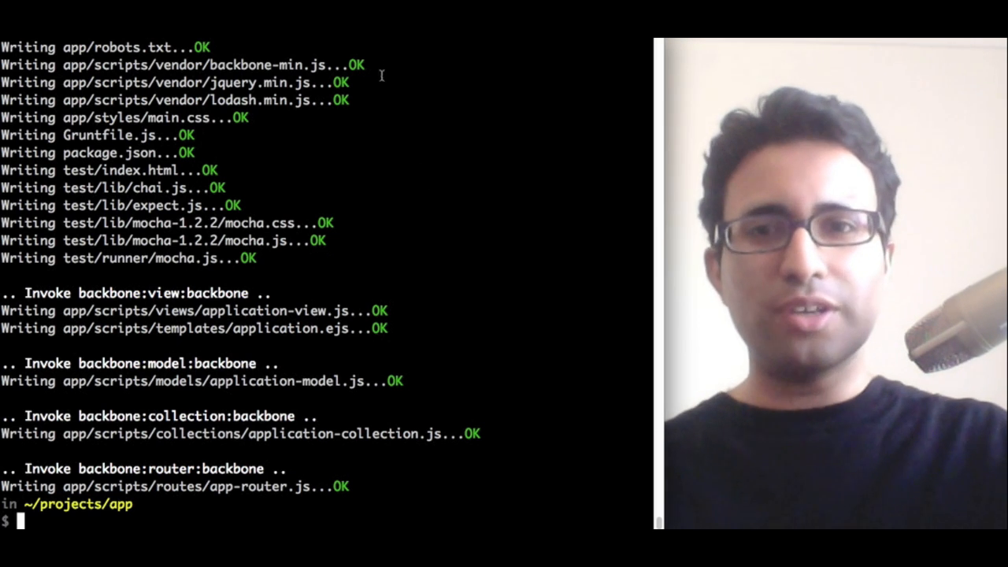
double_click(229, 82)
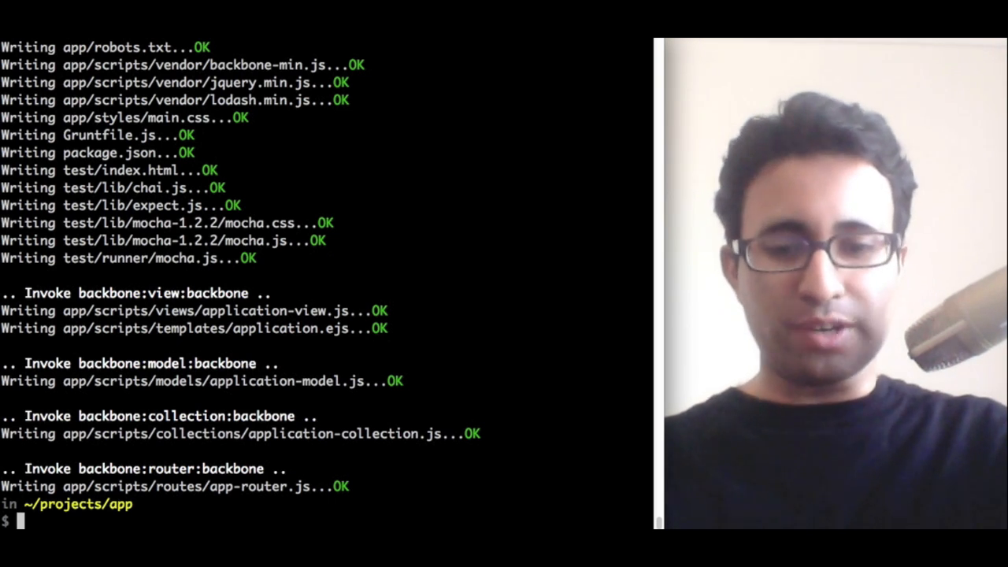
- Run 'yeoman init backbone:model cars' and view cars-model.js defining app.CarsModel
text(yeoman init backbone:model)
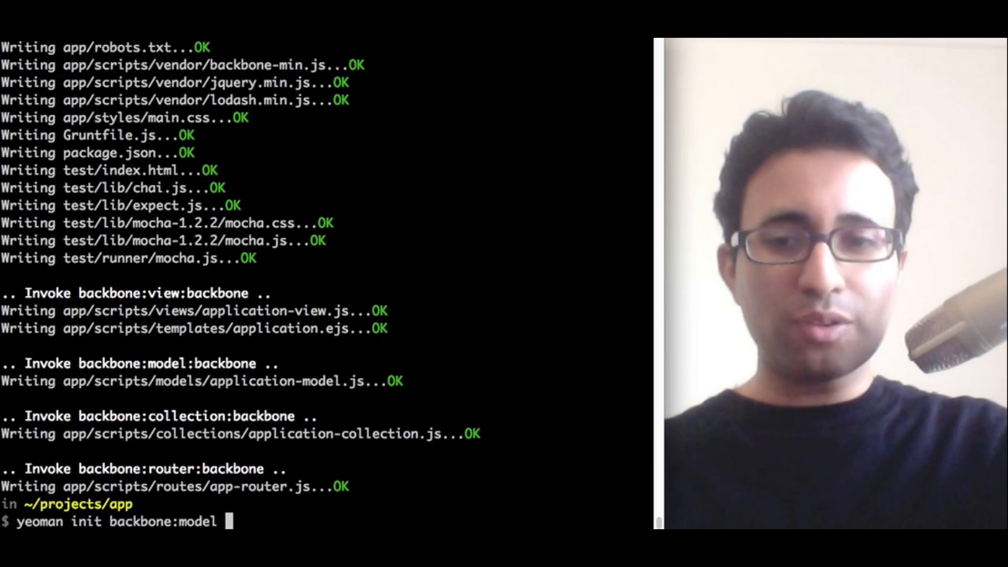
text(ca)
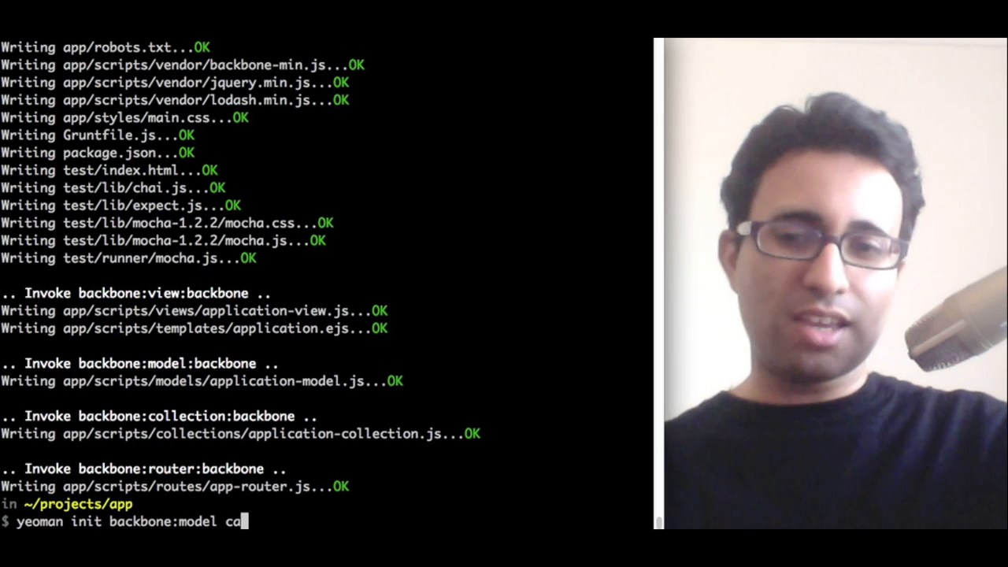
text(rs)
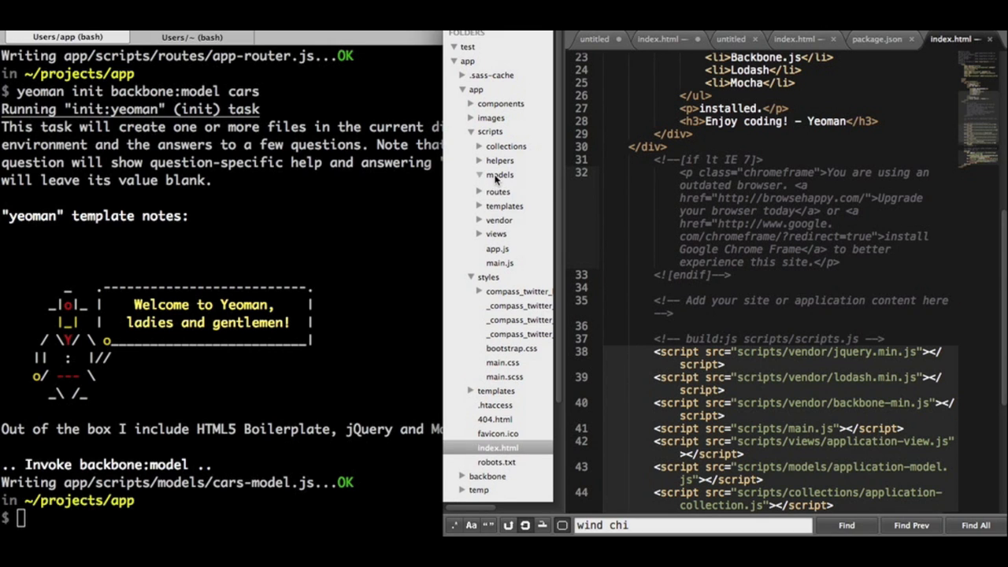
click(520, 202)
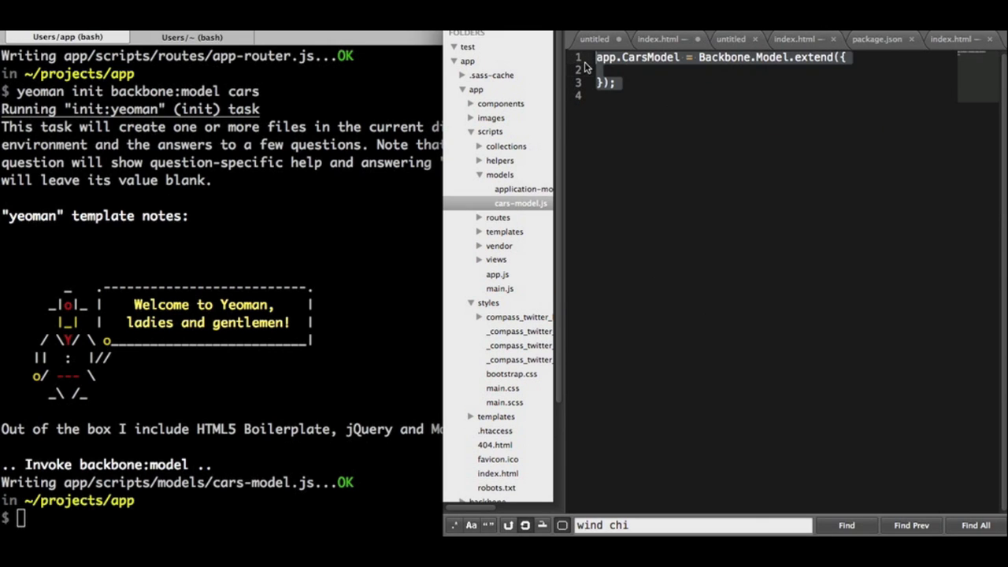
mouse_move(681, 155)
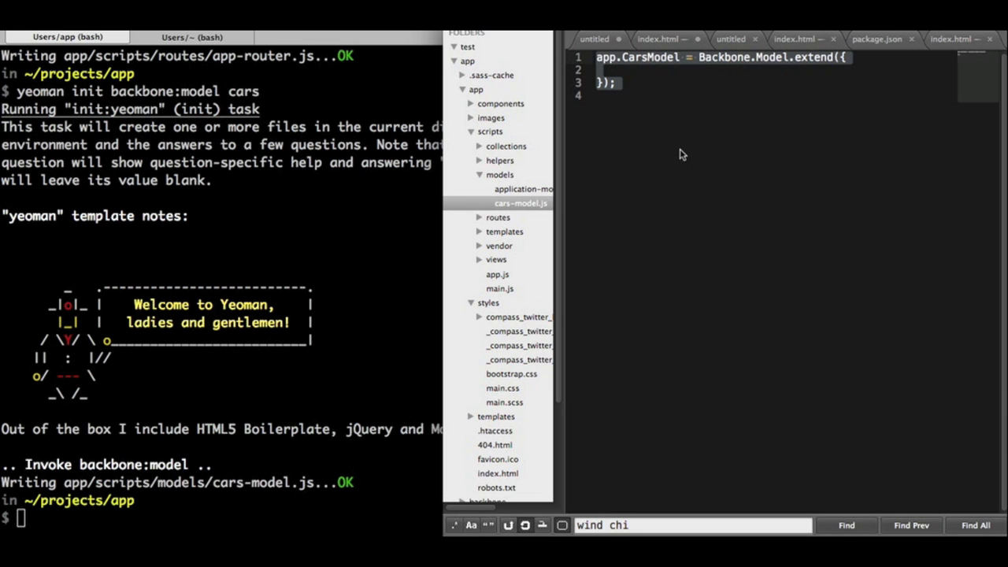